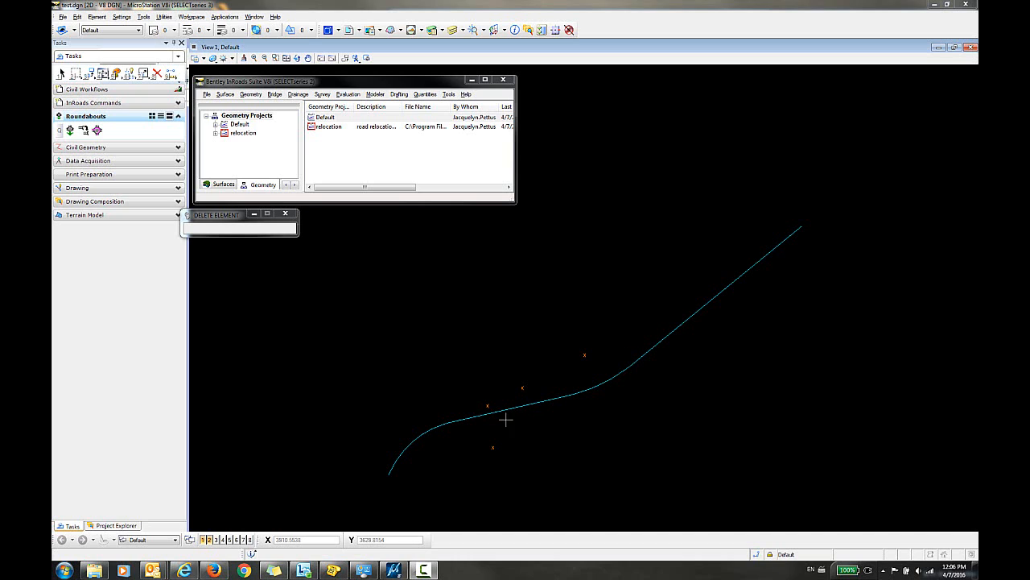
mouse_move(503, 455)
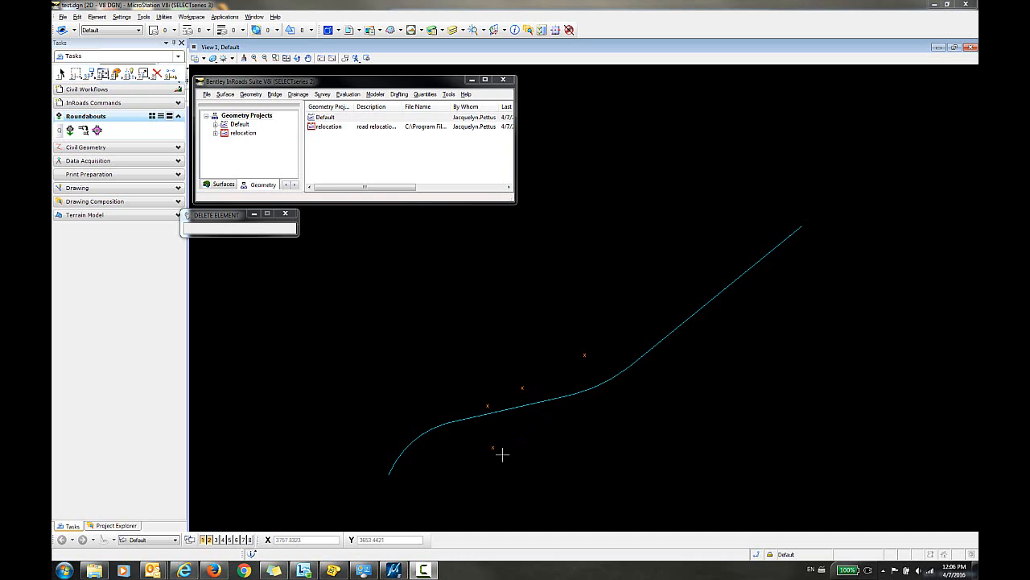
mouse_move(773, 226)
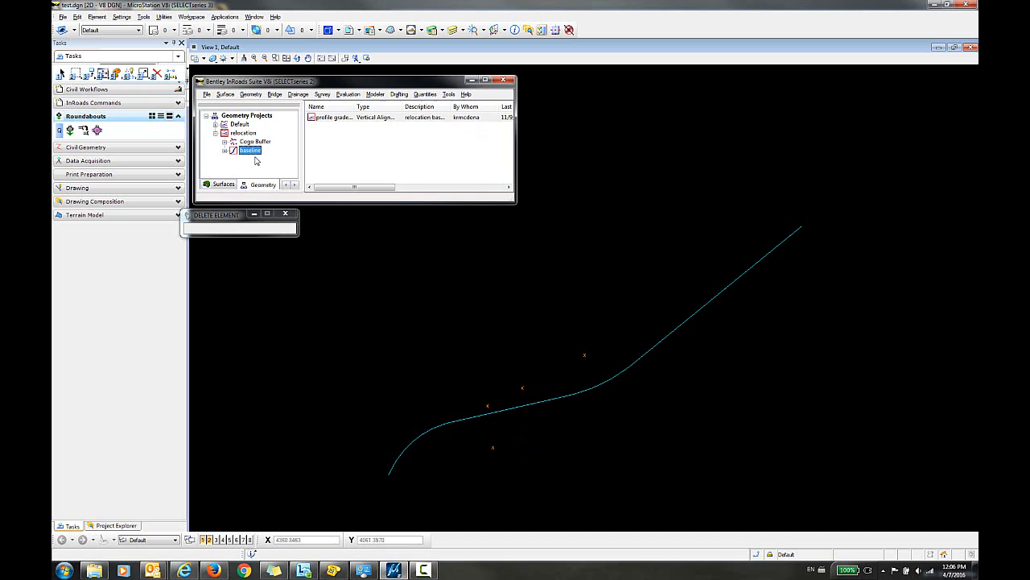
mouse_move(801, 231)
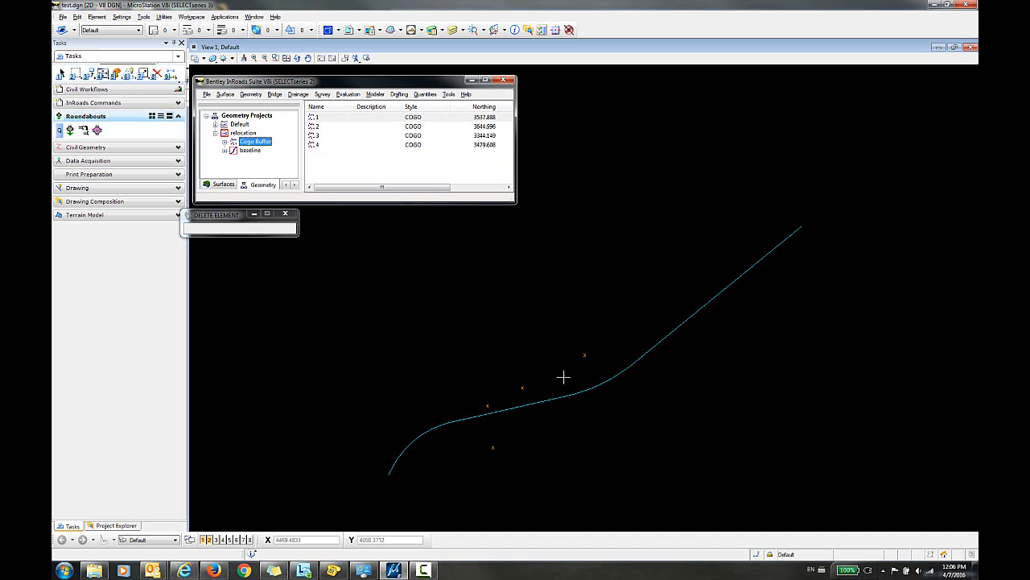
mouse_move(254, 176)
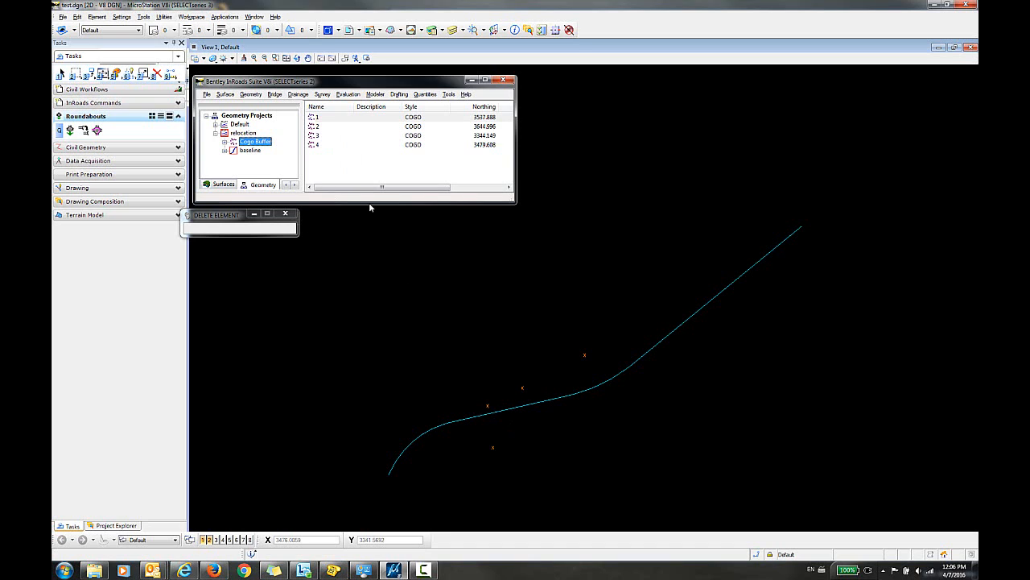
Step: Open the Clearance XML report's General settings, keeping baseline as the horizontal alignment
left_click(449, 94)
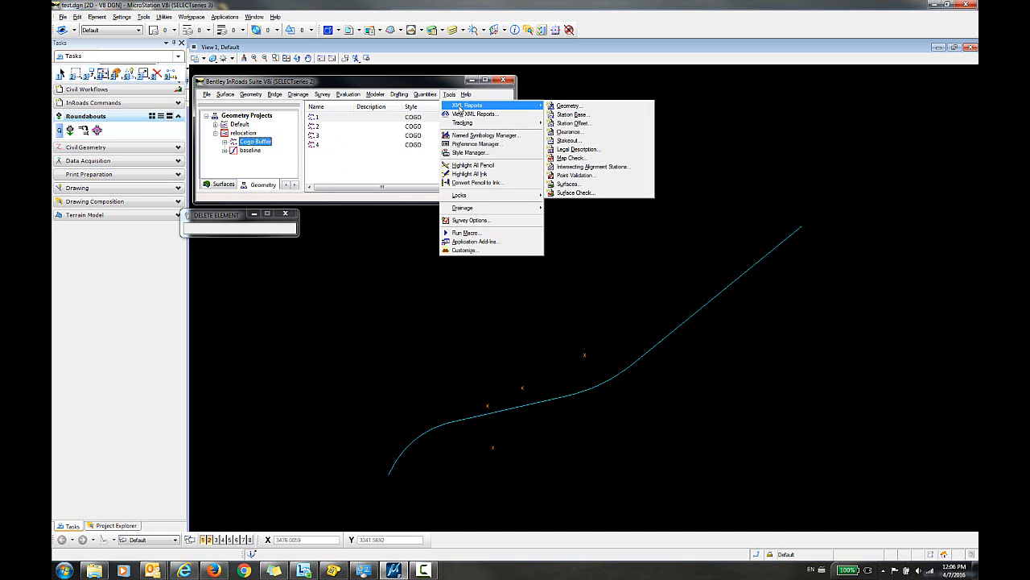
mouse_move(570, 131)
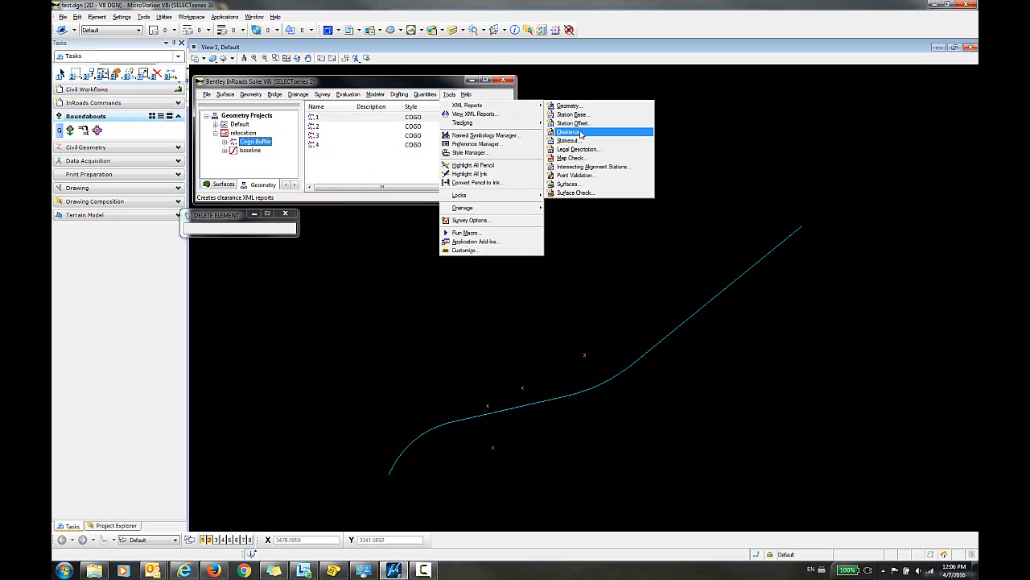
left_click(569, 132)
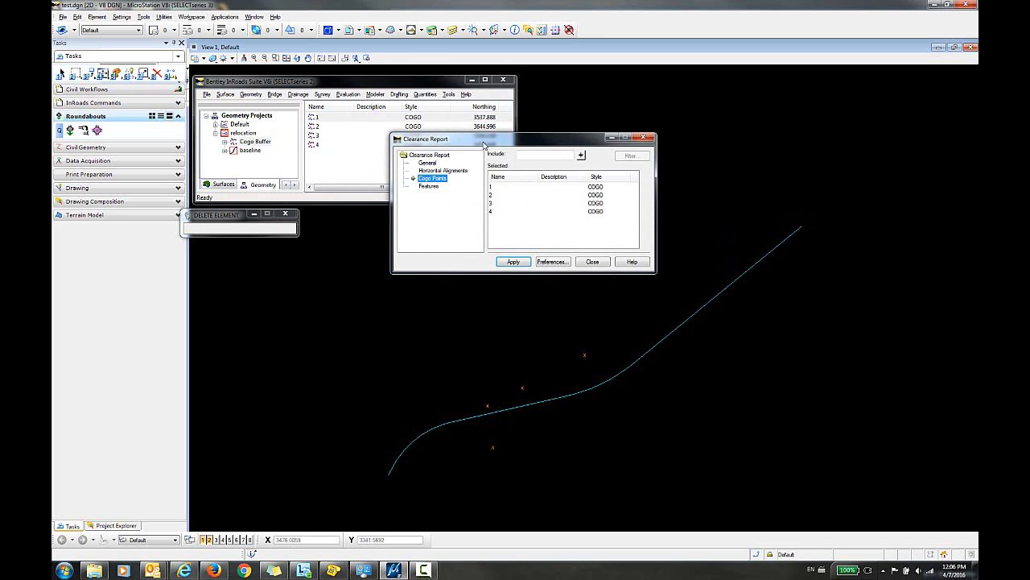
left_click(405, 163)
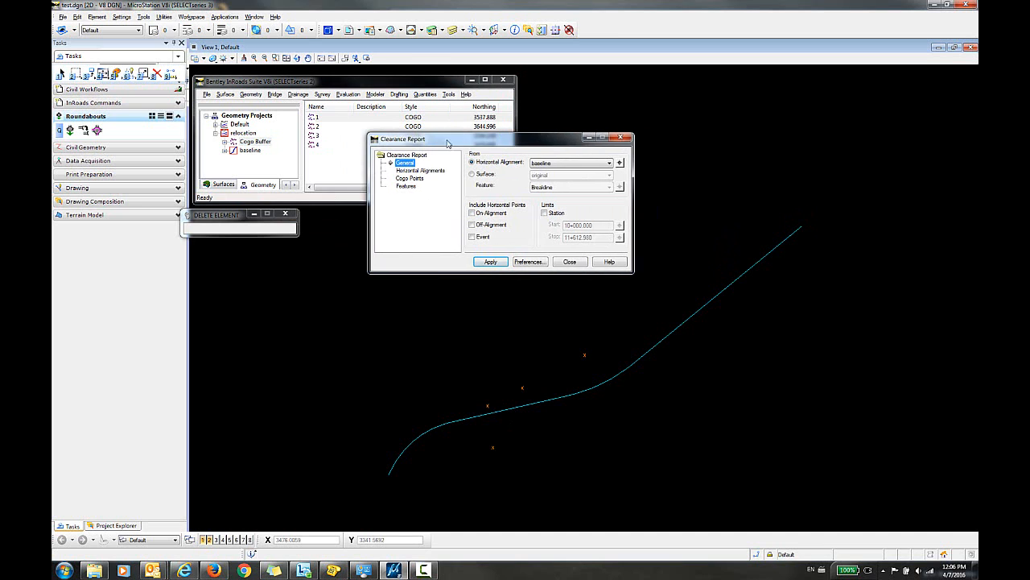
left_click_drag(446, 138, 390, 134)
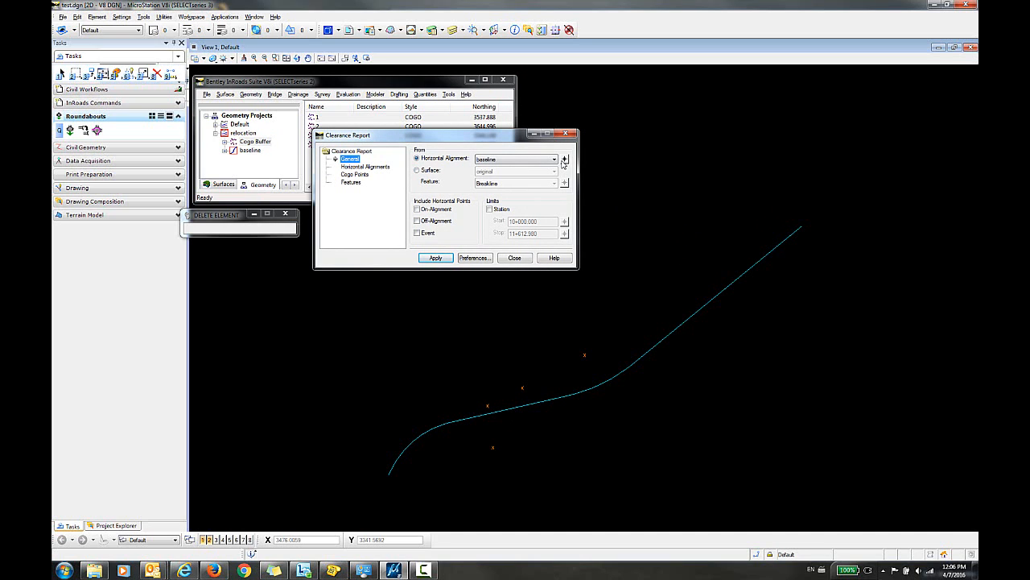
left_click(565, 158)
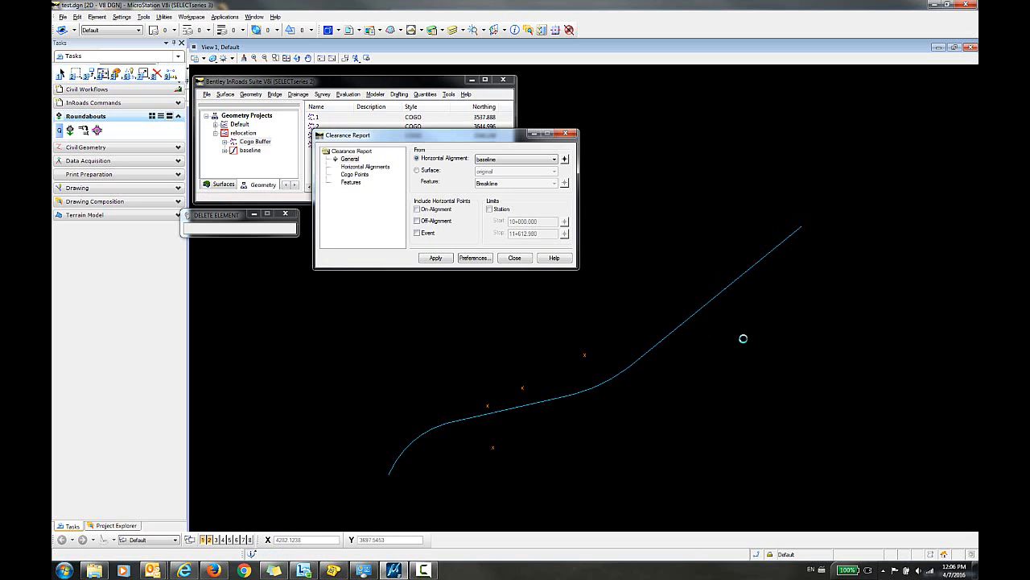
mouse_move(464, 226)
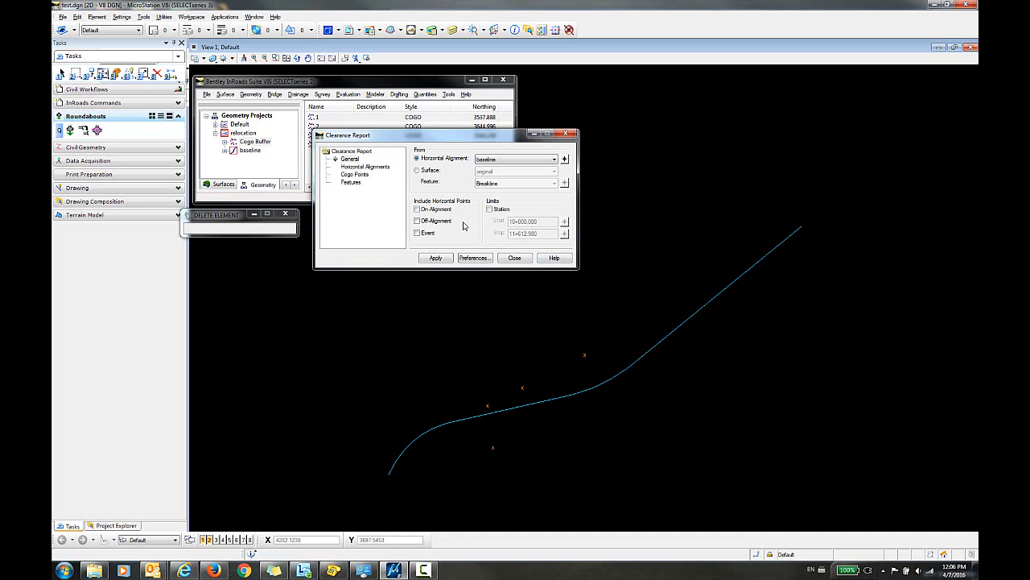
mouse_move(483, 409)
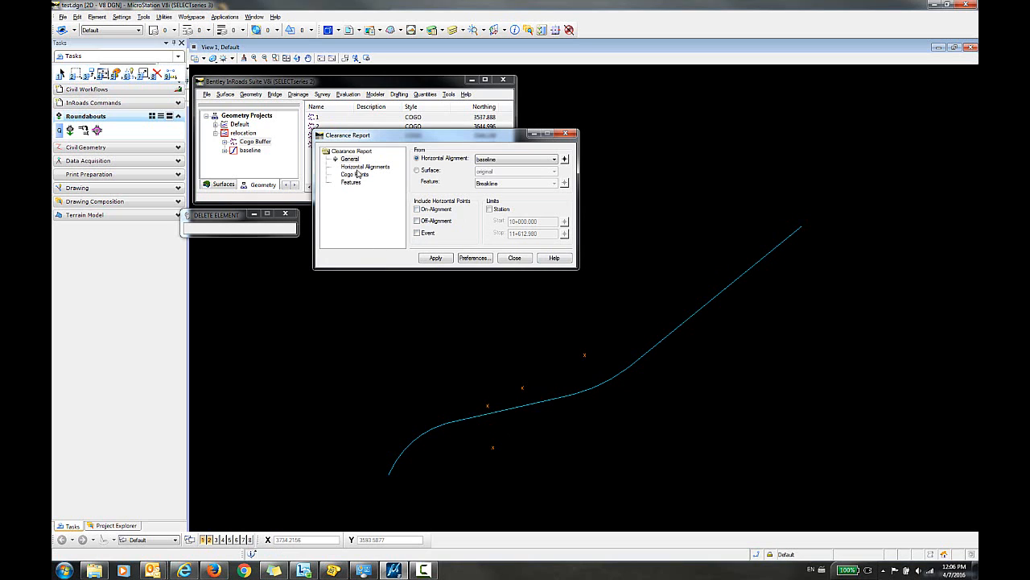
Step: Include the baseline alignment and all COGO points via *, then apply to generate the report
left_click(363, 167)
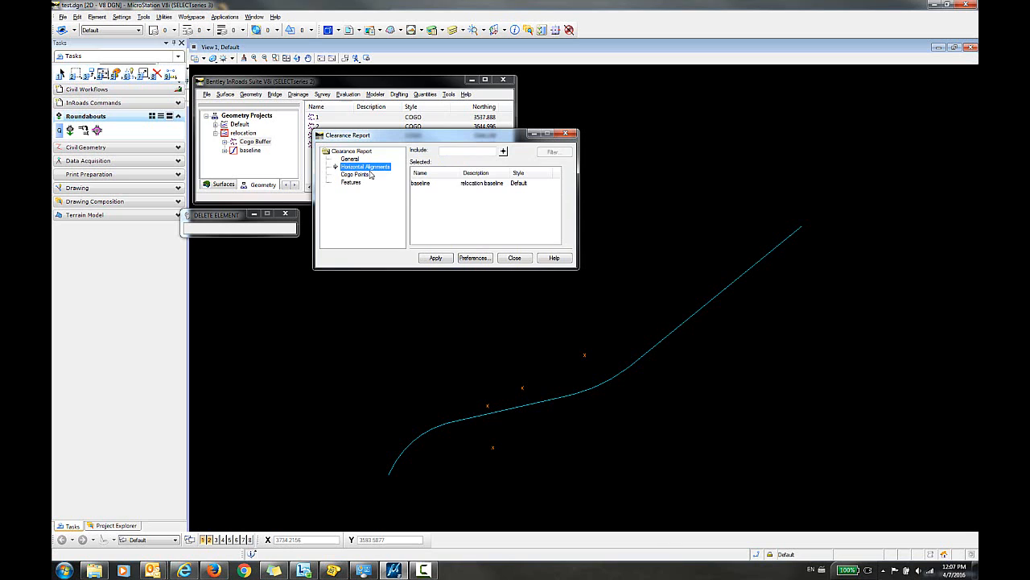
left_click(471, 151)
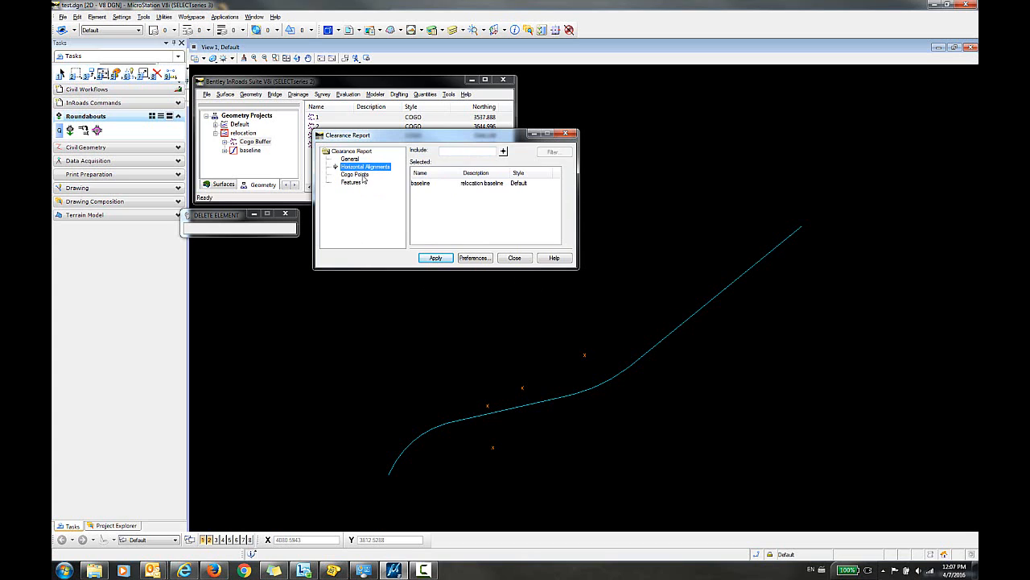
left_click(355, 174)
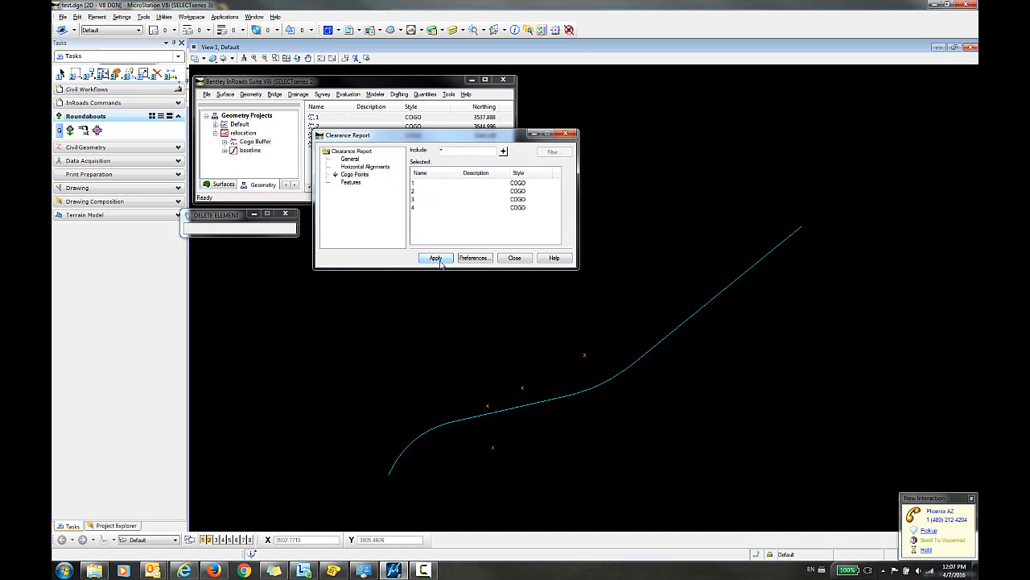
left_click(435, 258)
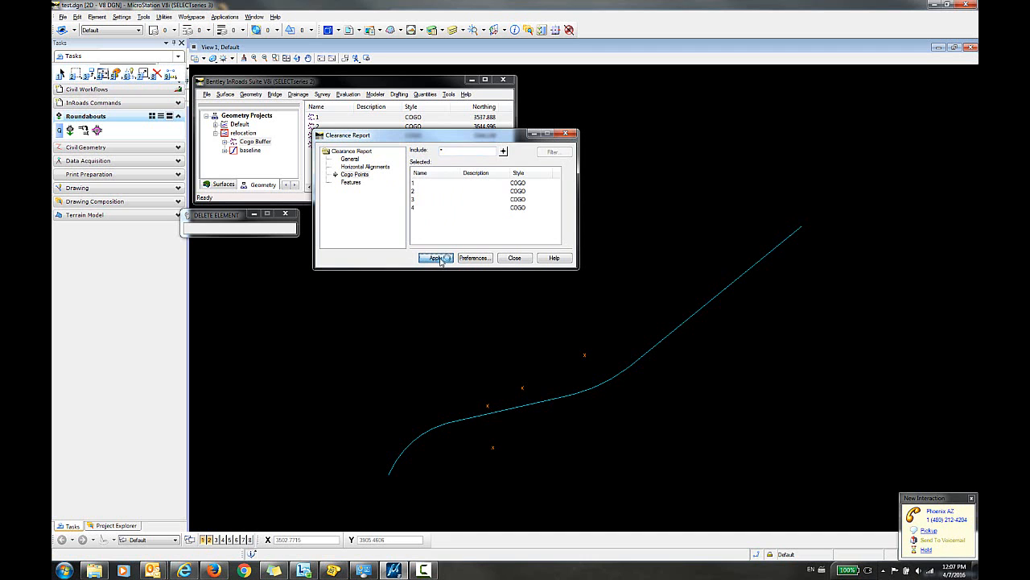
left_click(436, 257)
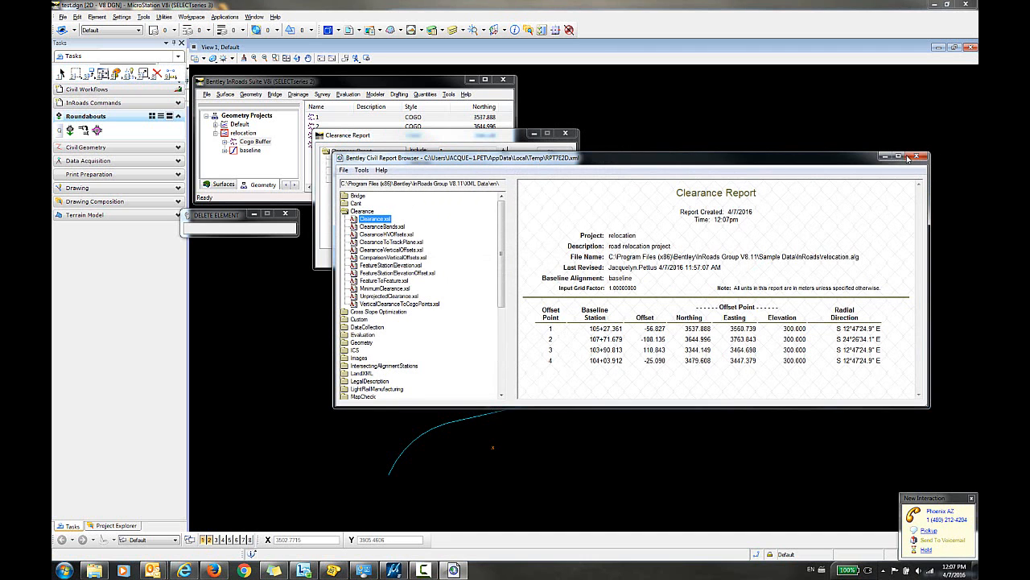
mouse_move(898, 157)
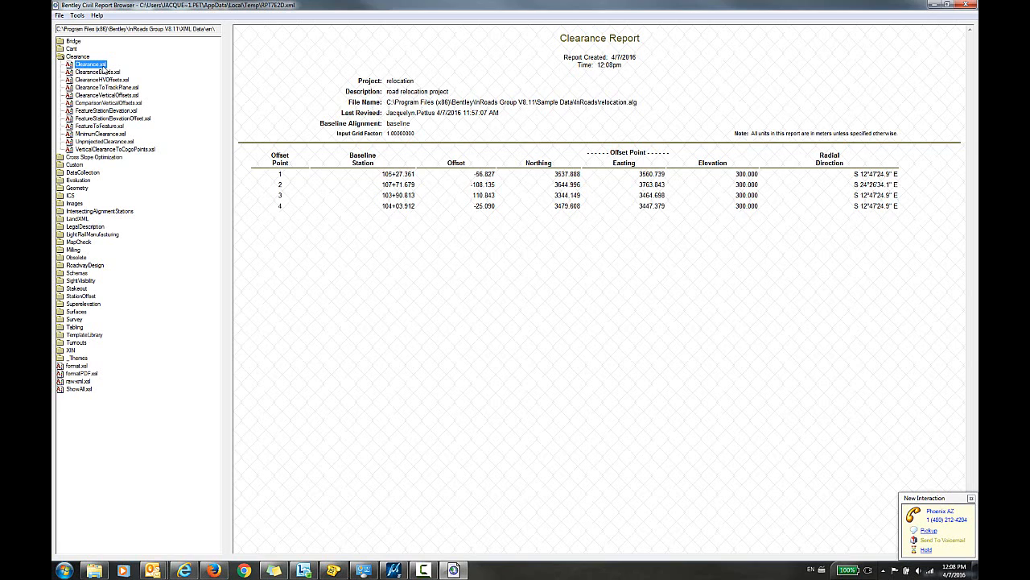
mouse_move(469, 246)
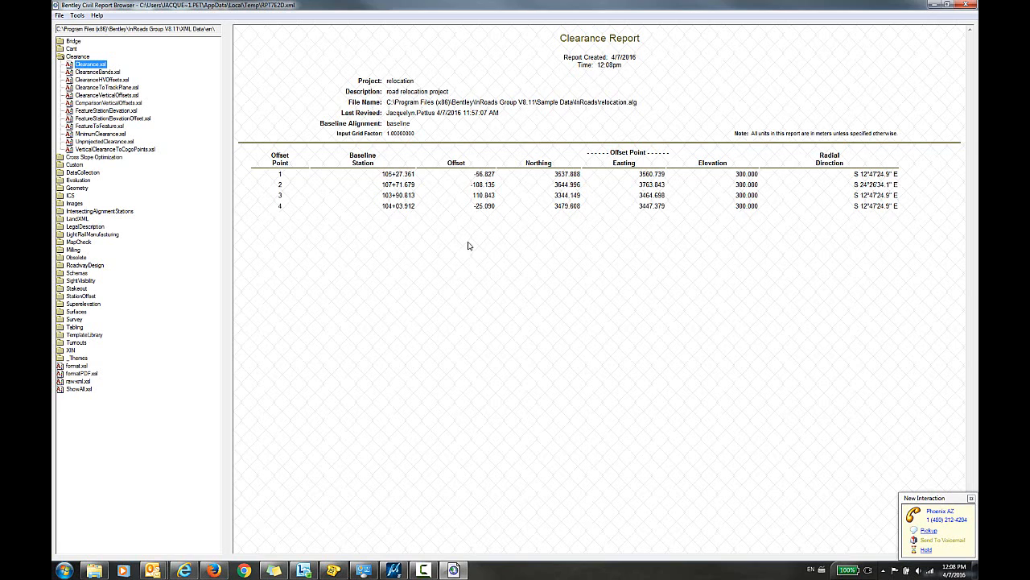
mouse_move(426, 204)
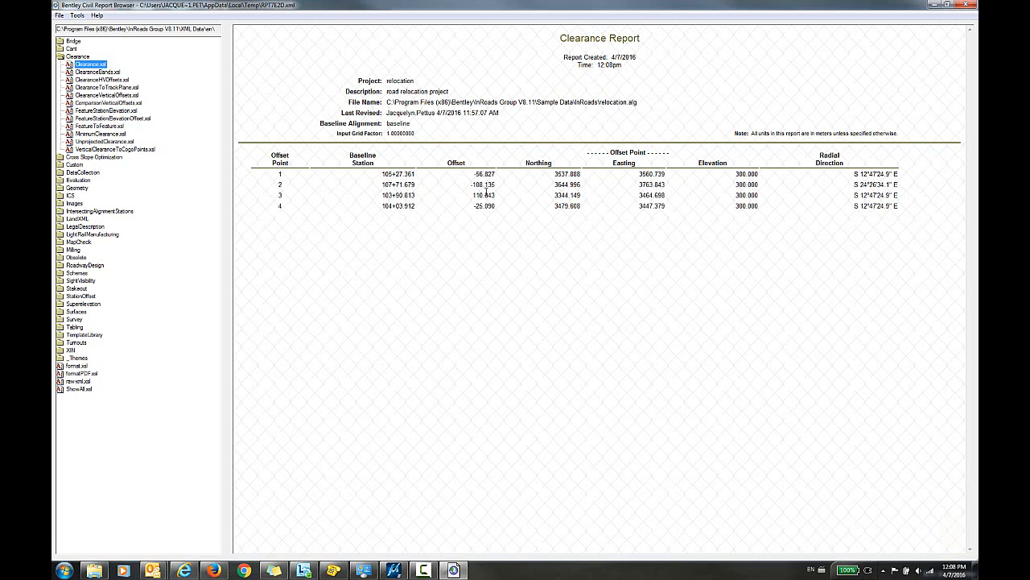
mouse_move(761, 186)
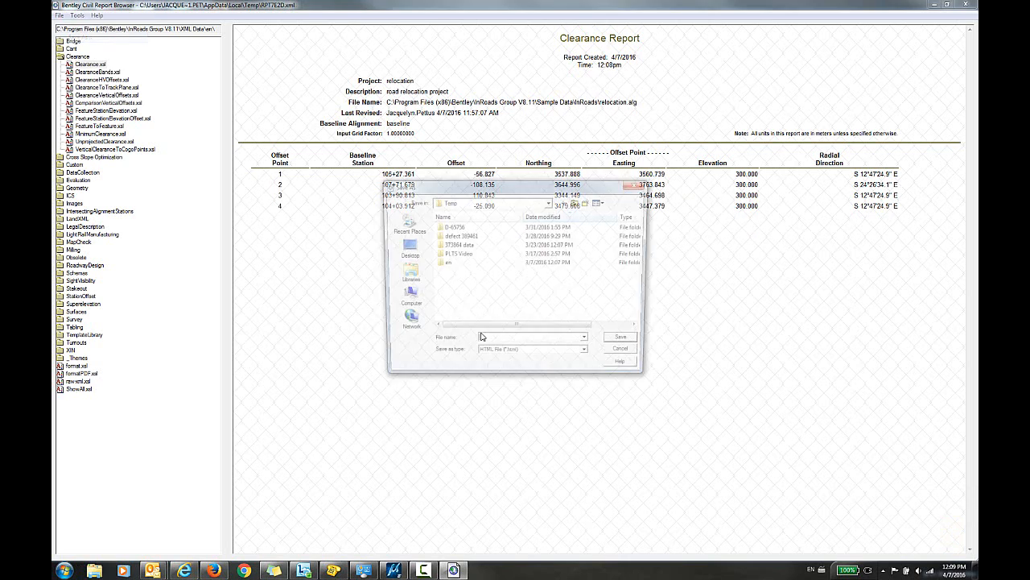
Step: Save the report in XLS File (*.xls) format as cogopoints in Temp
left_click(586, 356)
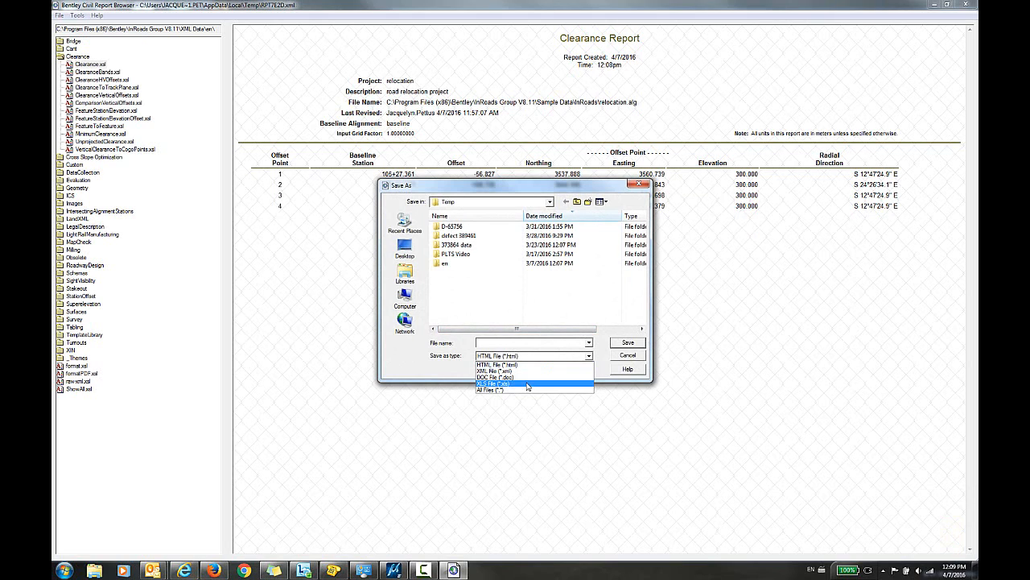
left_click(495, 383)
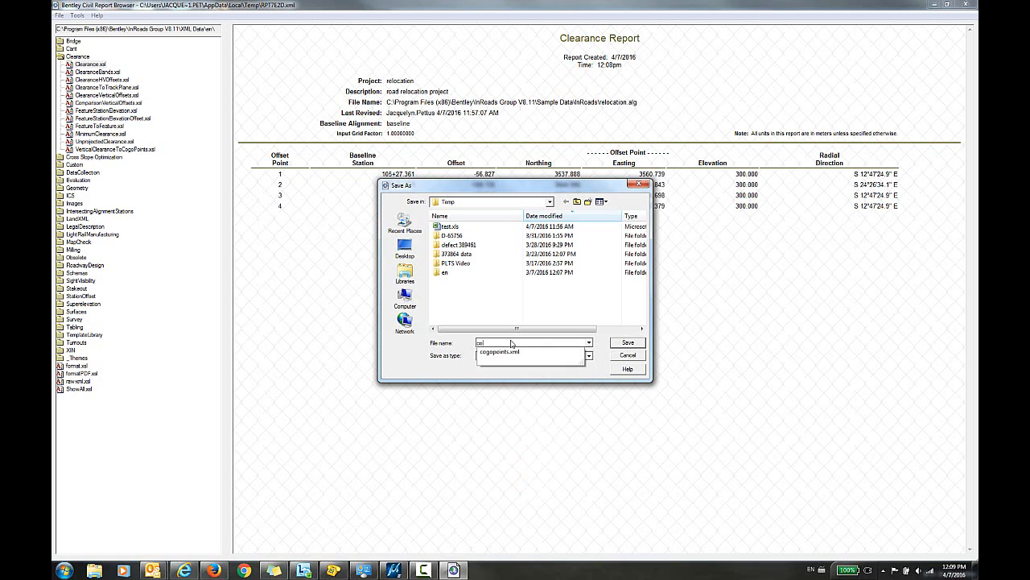
type("cogopoints")
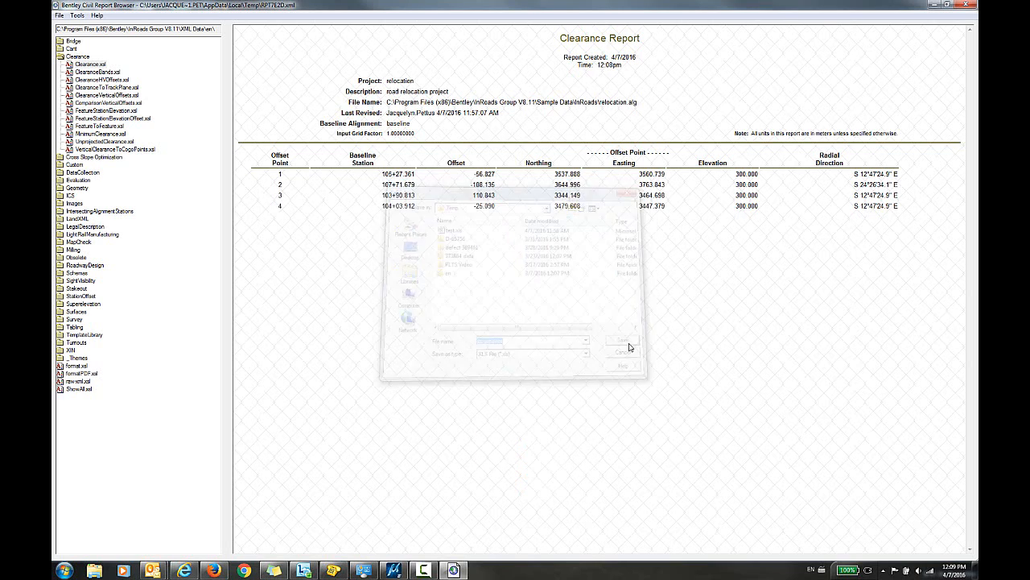
left_click(627, 351)
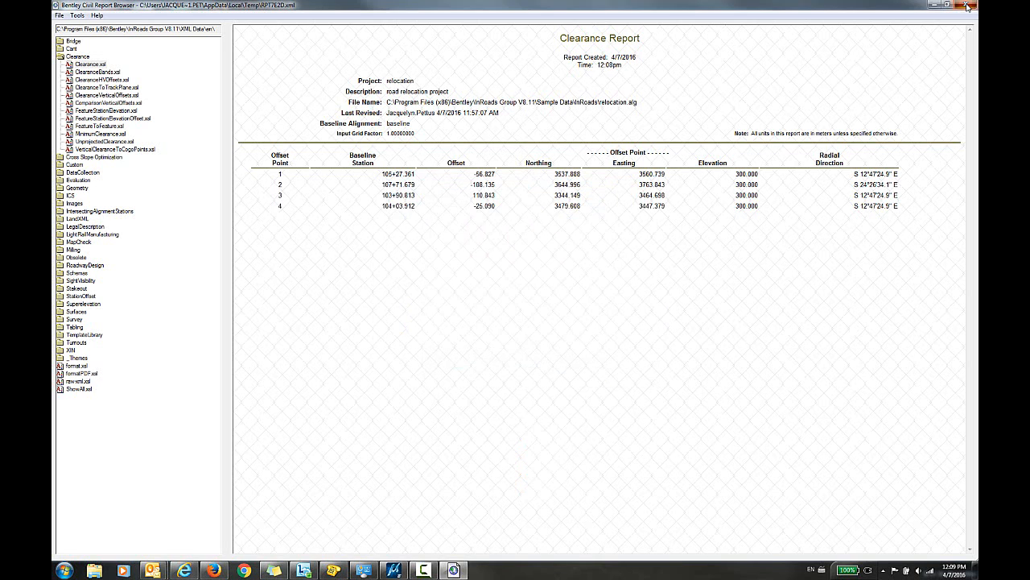
Step: Close the Report Browser and open cogopoints.xls from the Temp folder
left_click(969, 5)
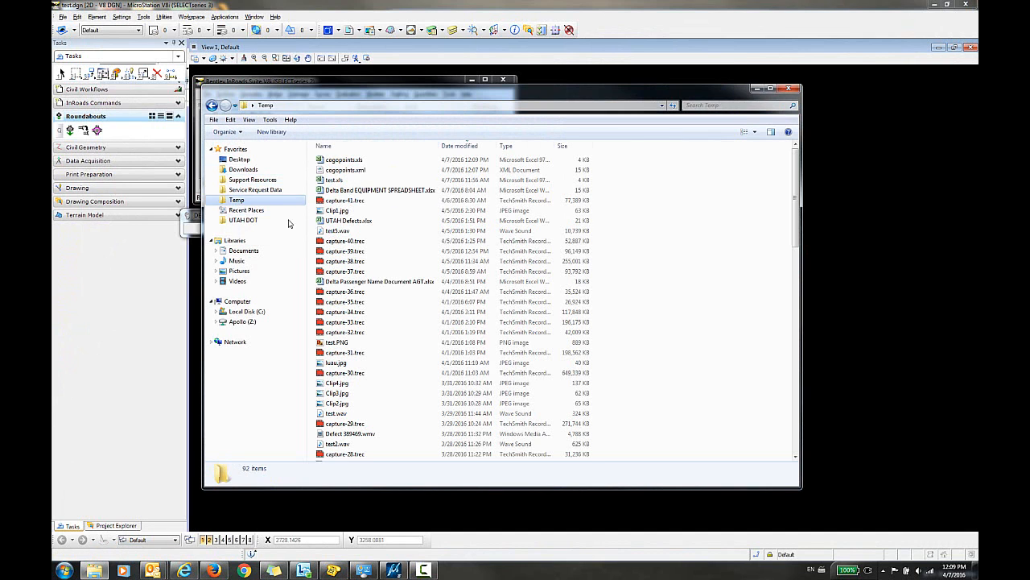
right_click(345, 159)
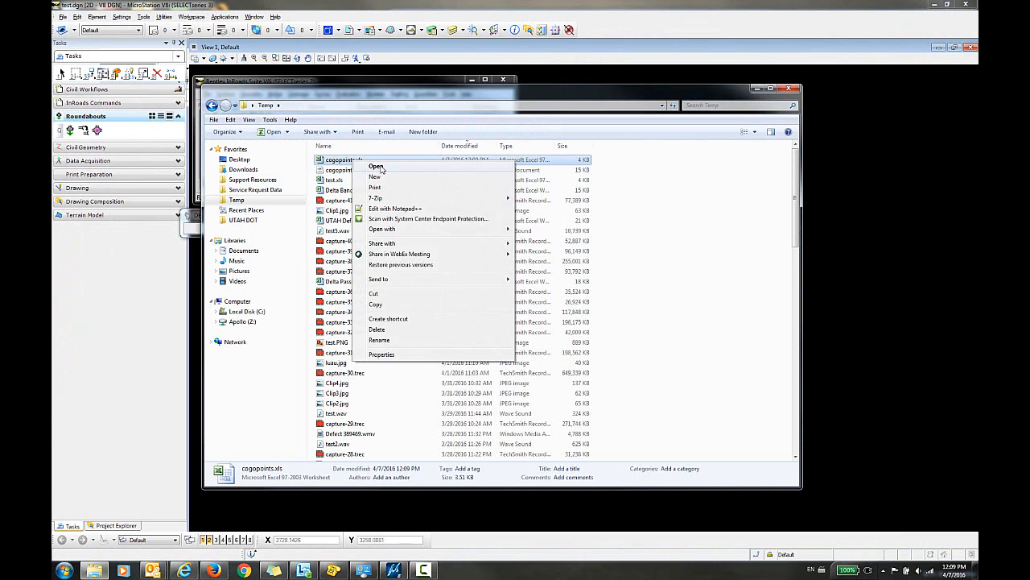
left_click(376, 167)
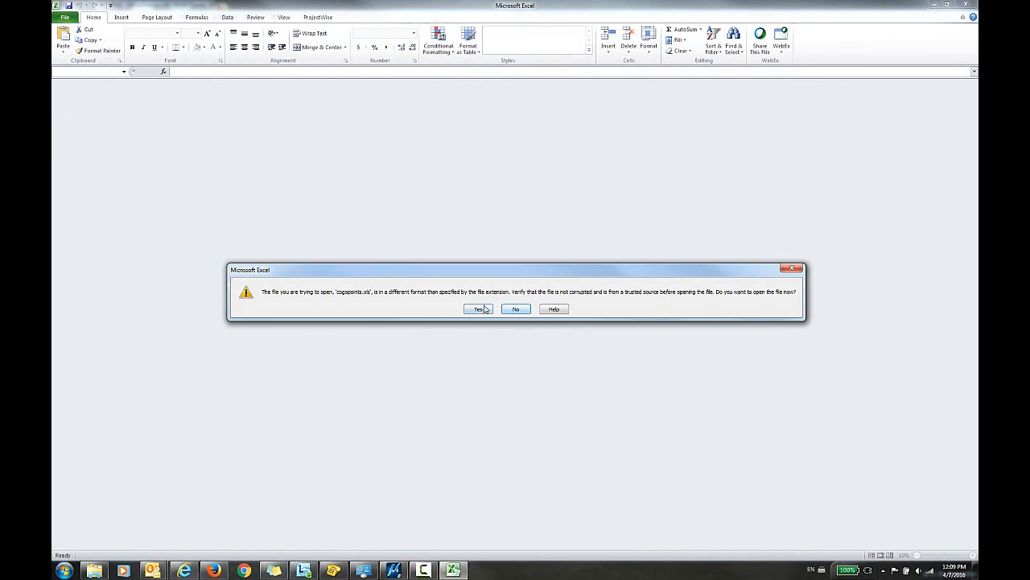
Step: Accept the format warning, delete the Radial Direction column, and narrow the Offset column
left_click(478, 309)
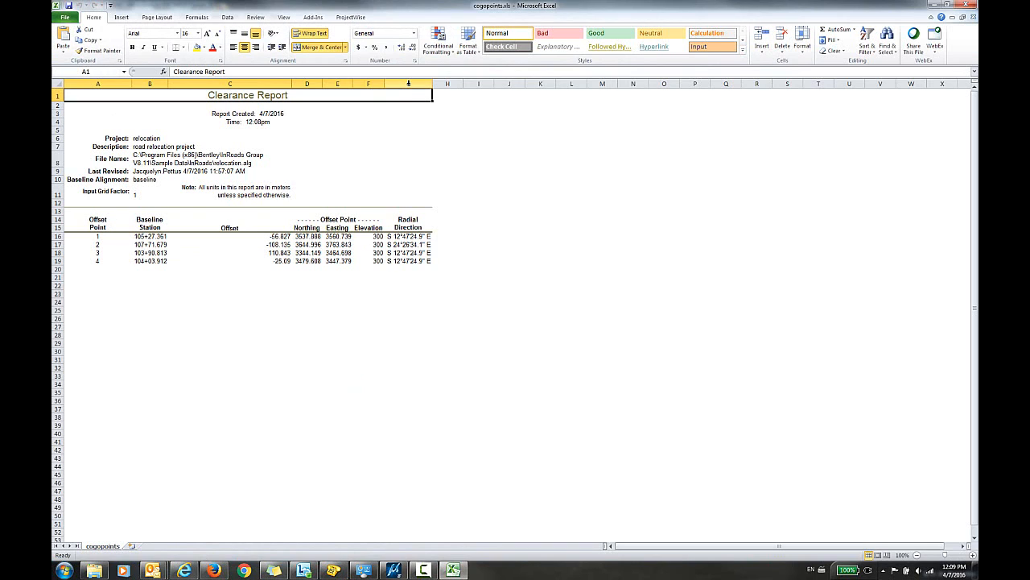
right_click(408, 83)
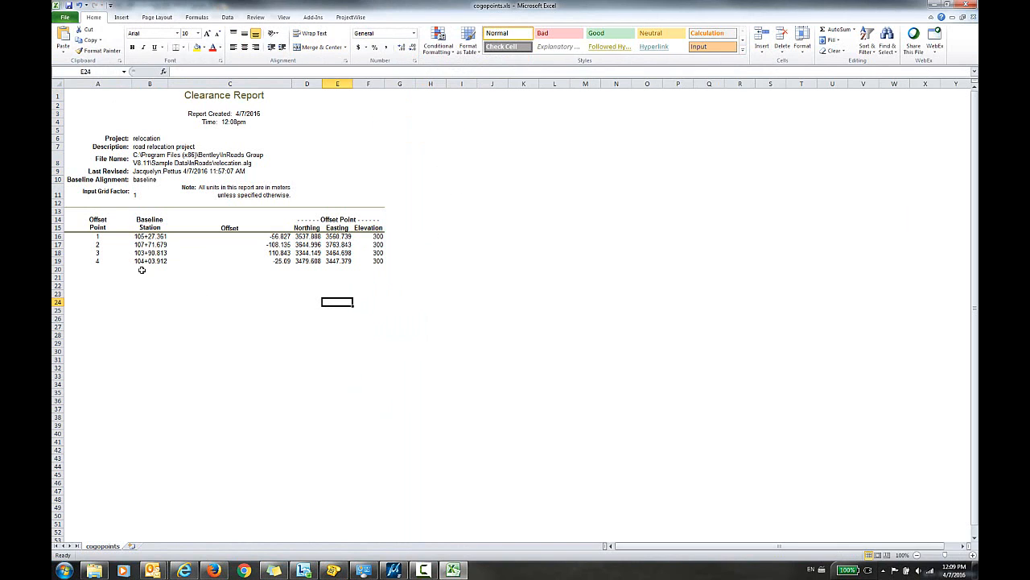
left_click_drag(97, 236, 378, 261)
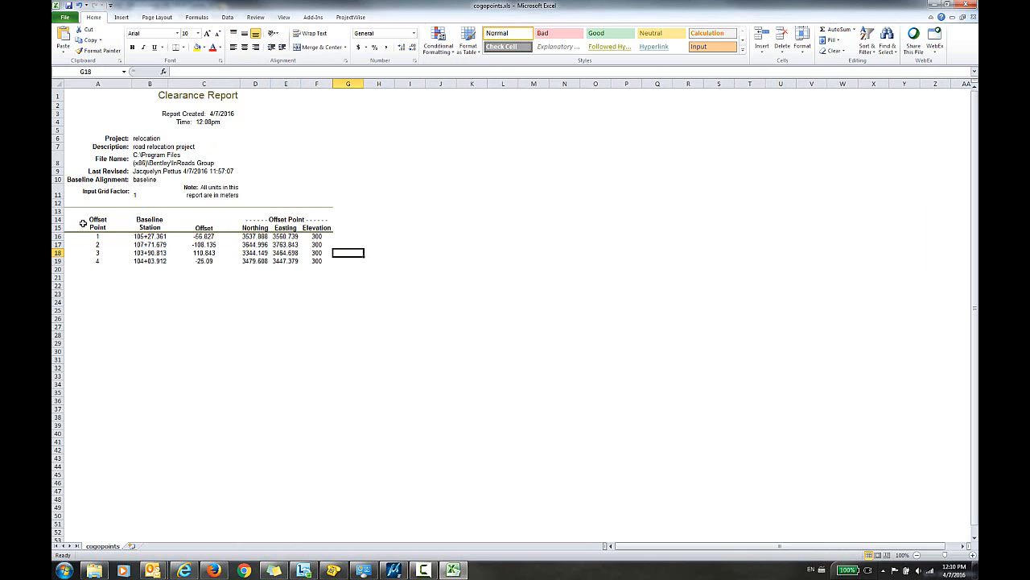
Step: Select cells A13:F19 and copy them
left_click_drag(98, 216, 316, 261)
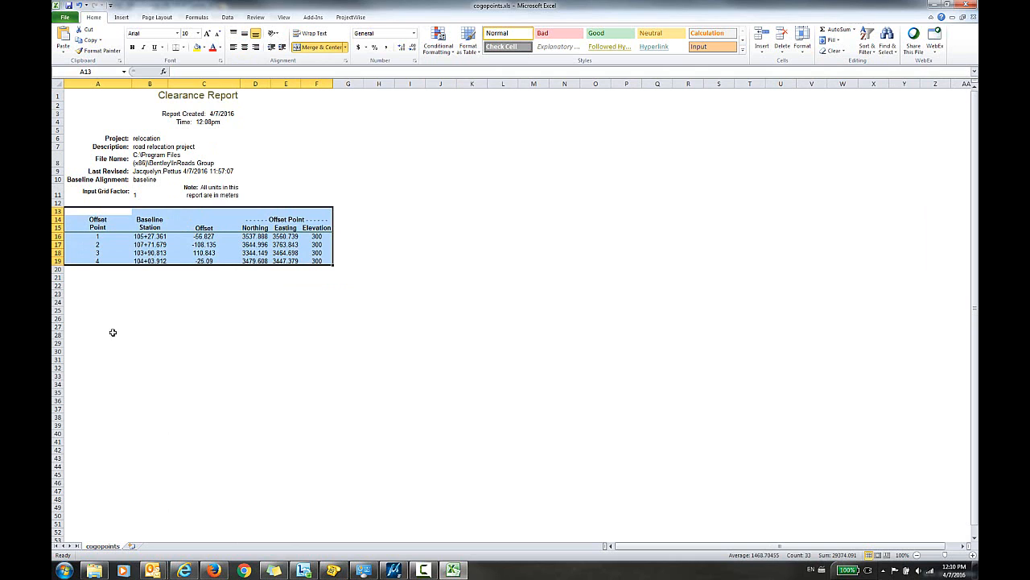
mouse_move(178, 228)
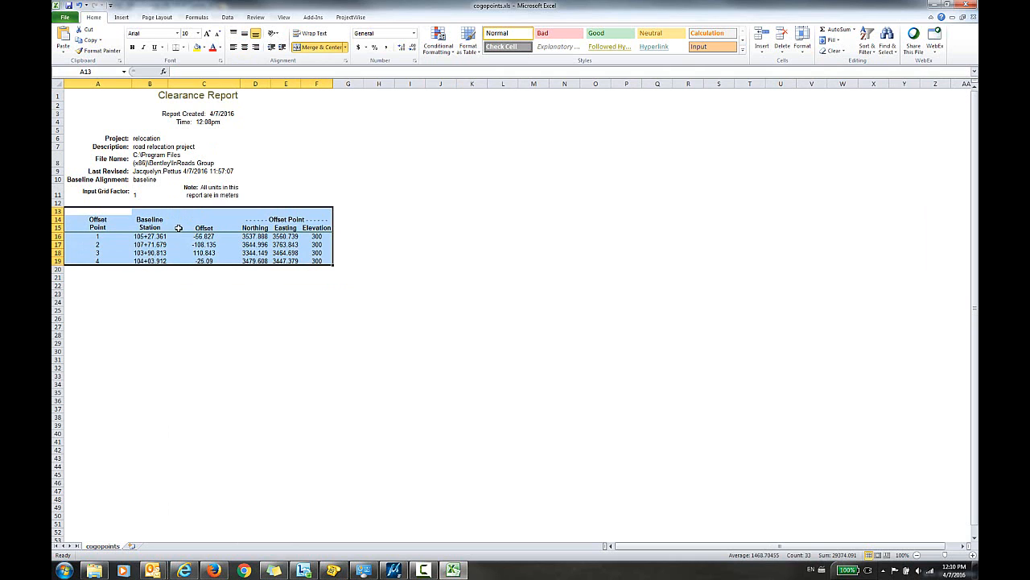
right_click(179, 228)
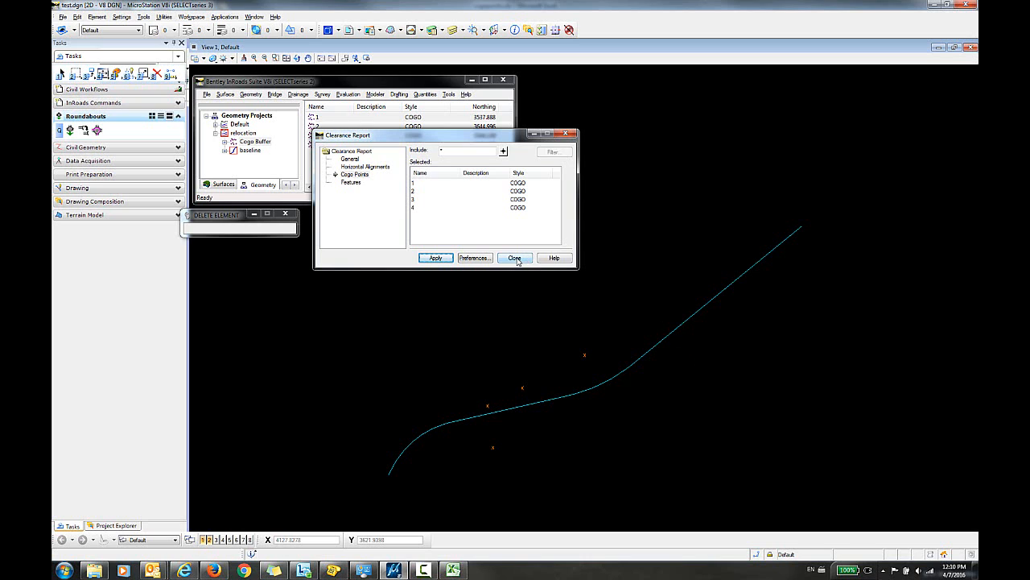
Step: Close the Clearance Report dialog and paste the clipboard table into the view as an OLE object
left_click(514, 257)
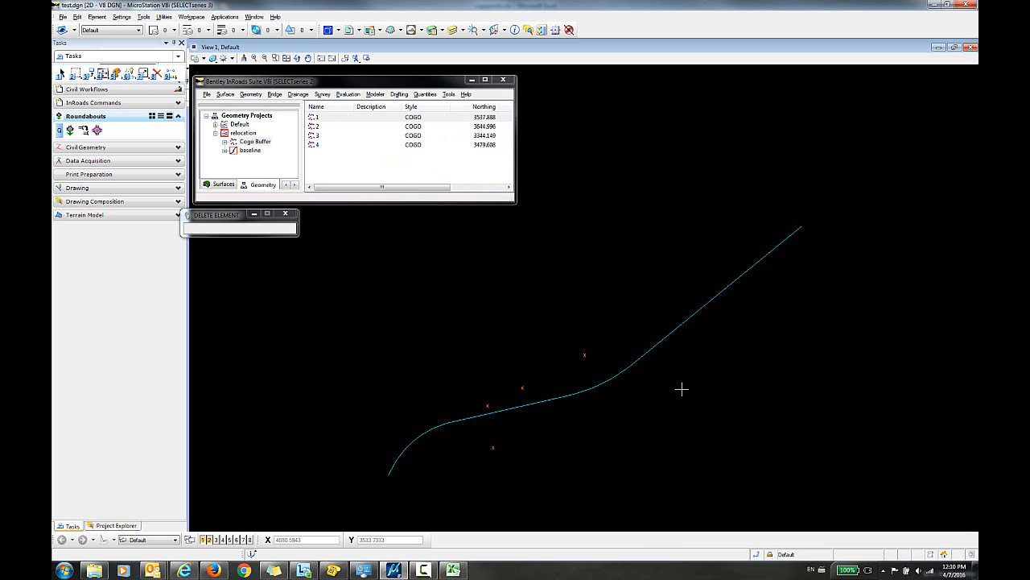
right_click(682, 390)
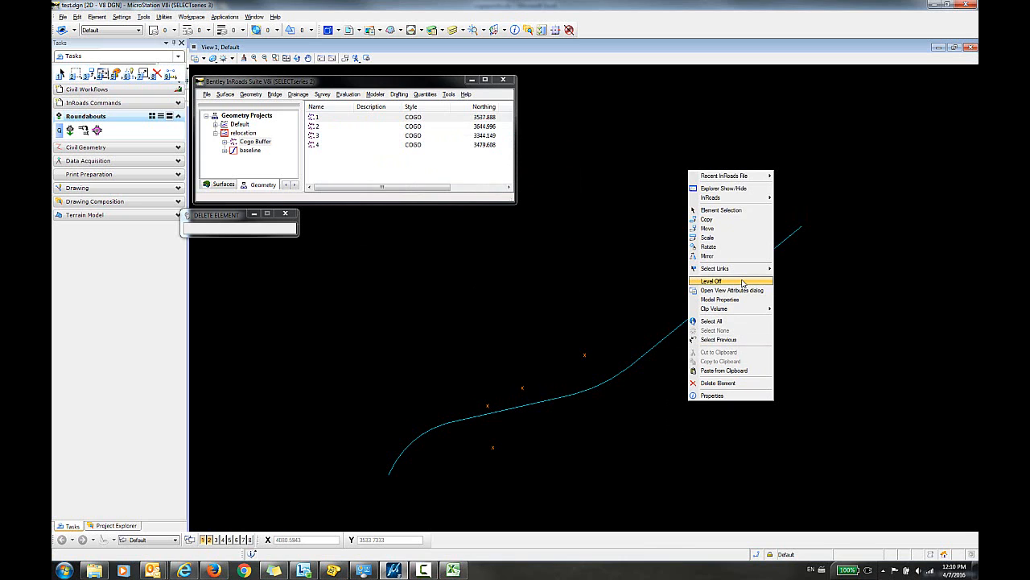
left_click(724, 371)
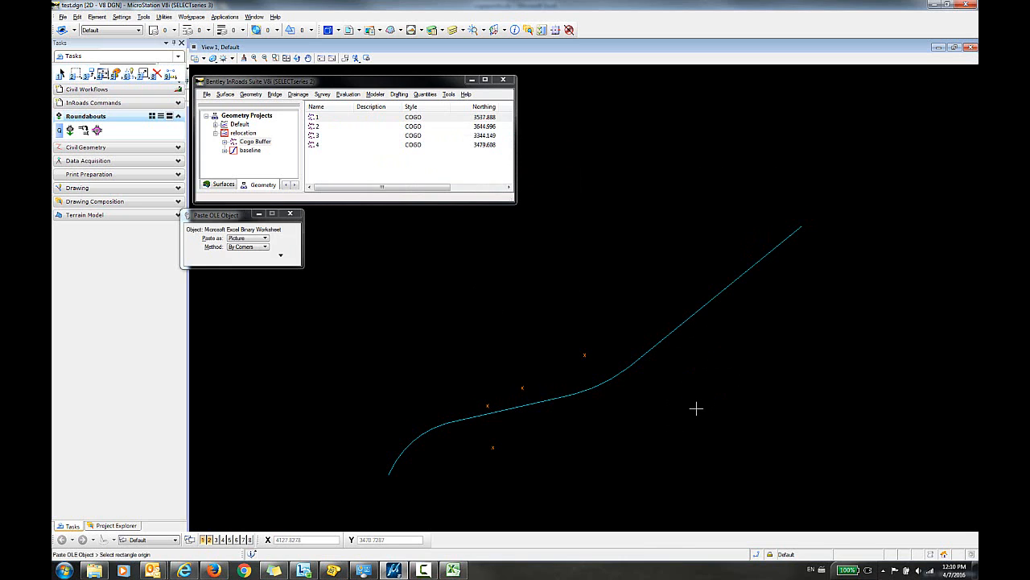
left_click_drag(216, 214, 391, 252)
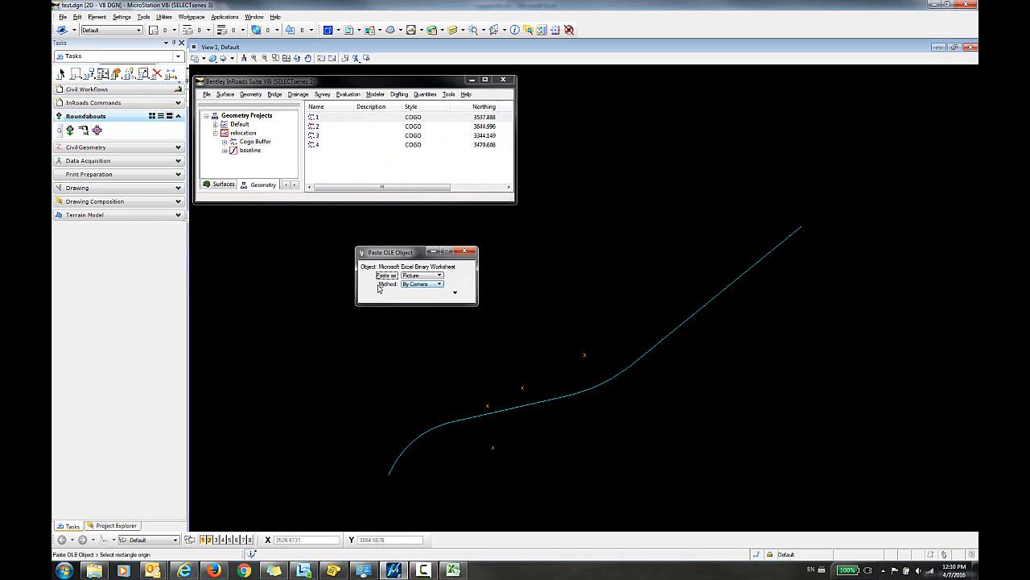